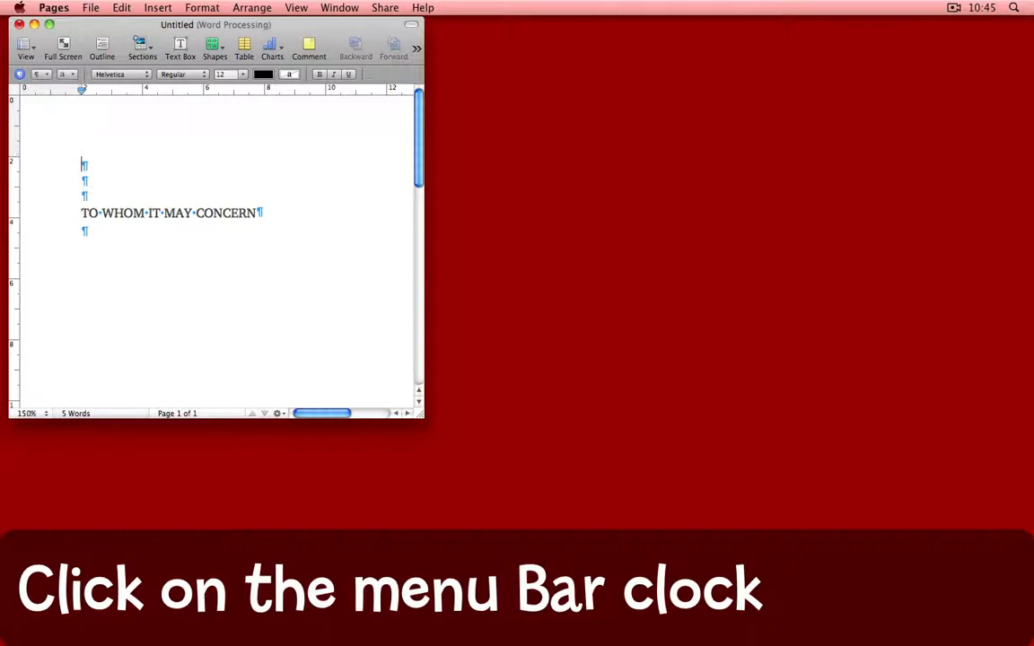
- Insert today's date, Tuesday 26 January 2010, as the first line of the Pages letter
{"action": "left_click", "coordinate": [988, 10]}
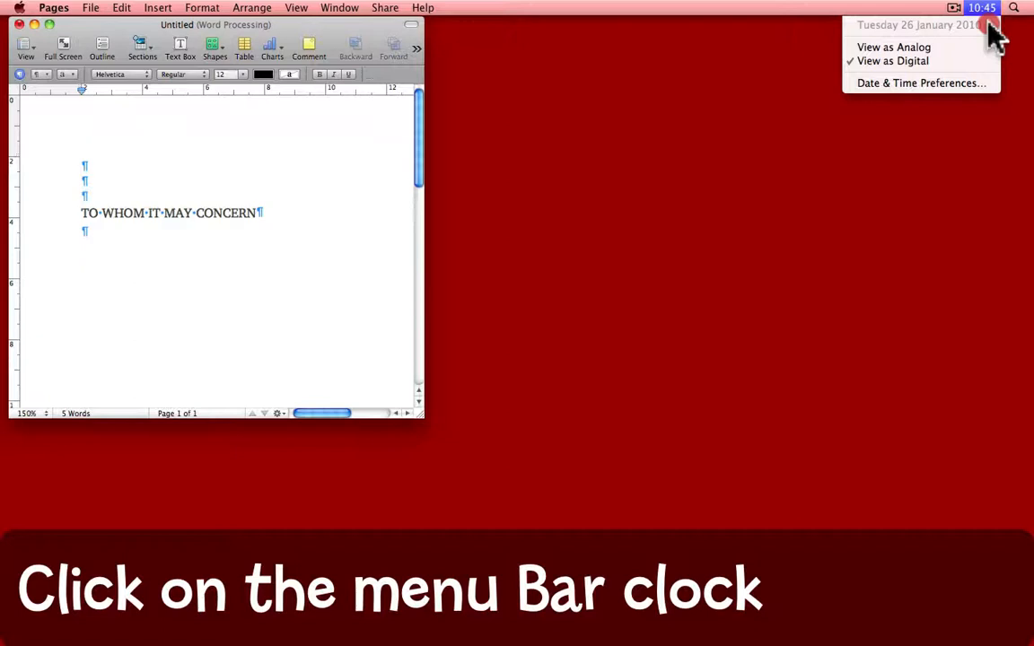
{"action": "mouse_move", "coordinate": [937, 82]}
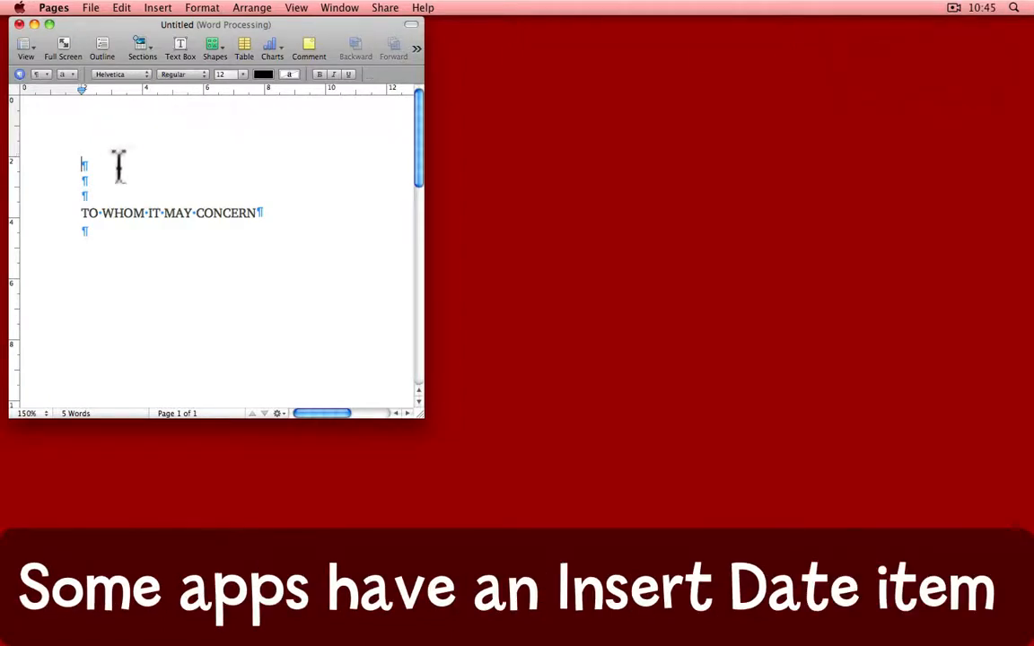
{"action": "mouse_move", "coordinate": [105, 172]}
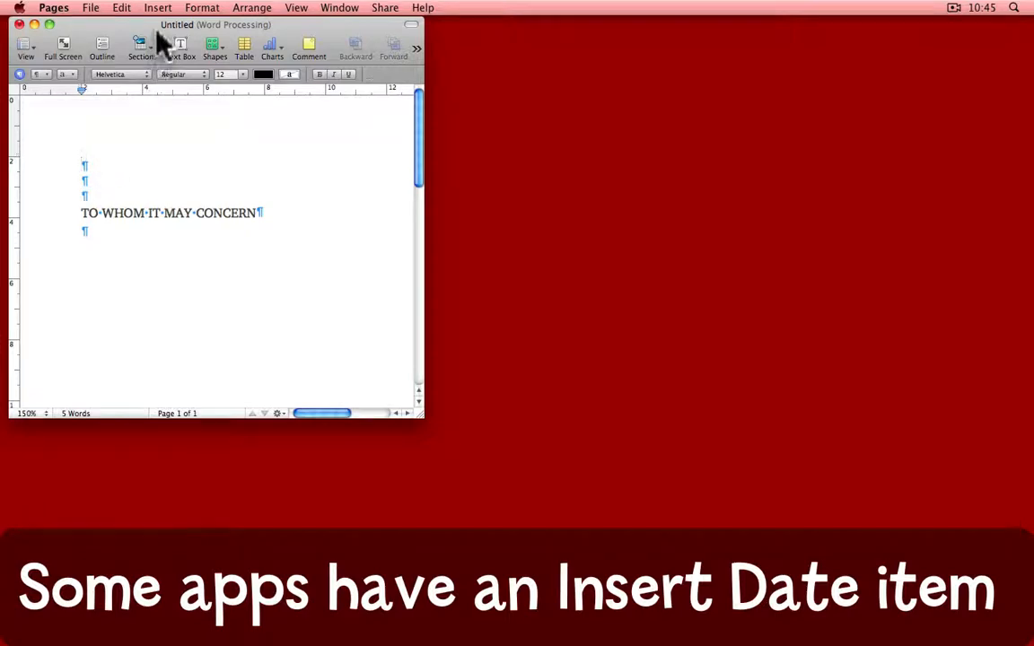
{"action": "left_click", "coordinate": [157, 6]}
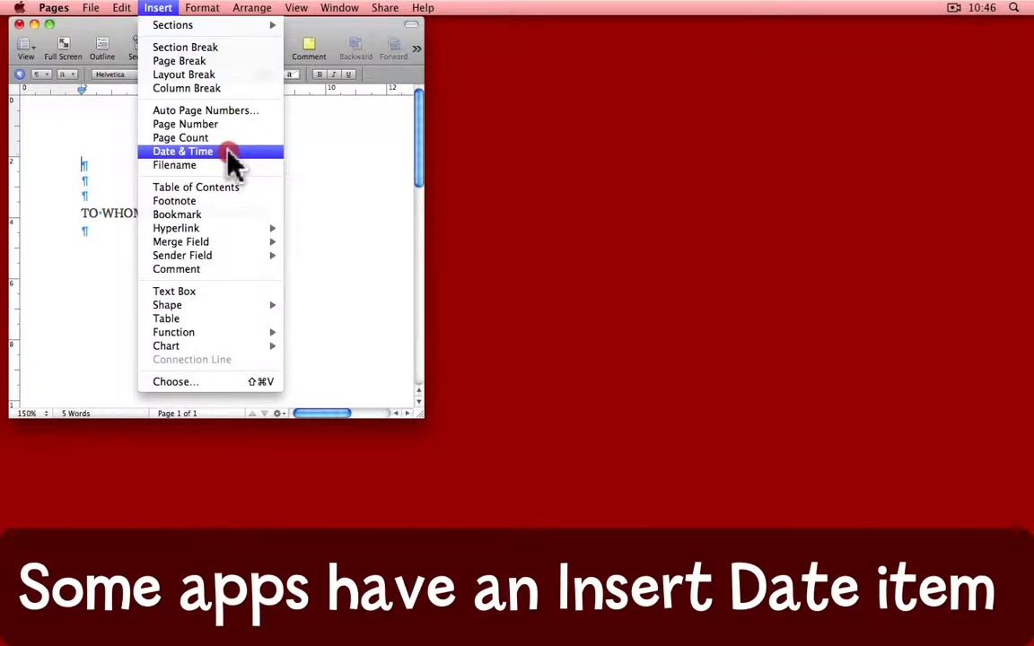
{"action": "left_click", "coordinate": [182, 151]}
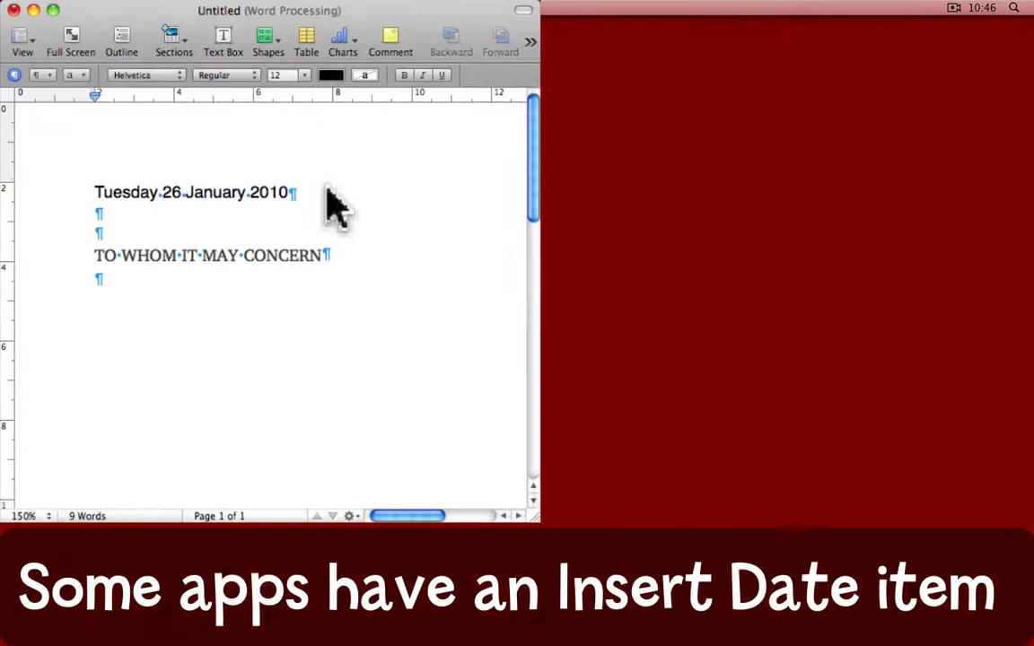
{"action": "mouse_move", "coordinate": [343, 242]}
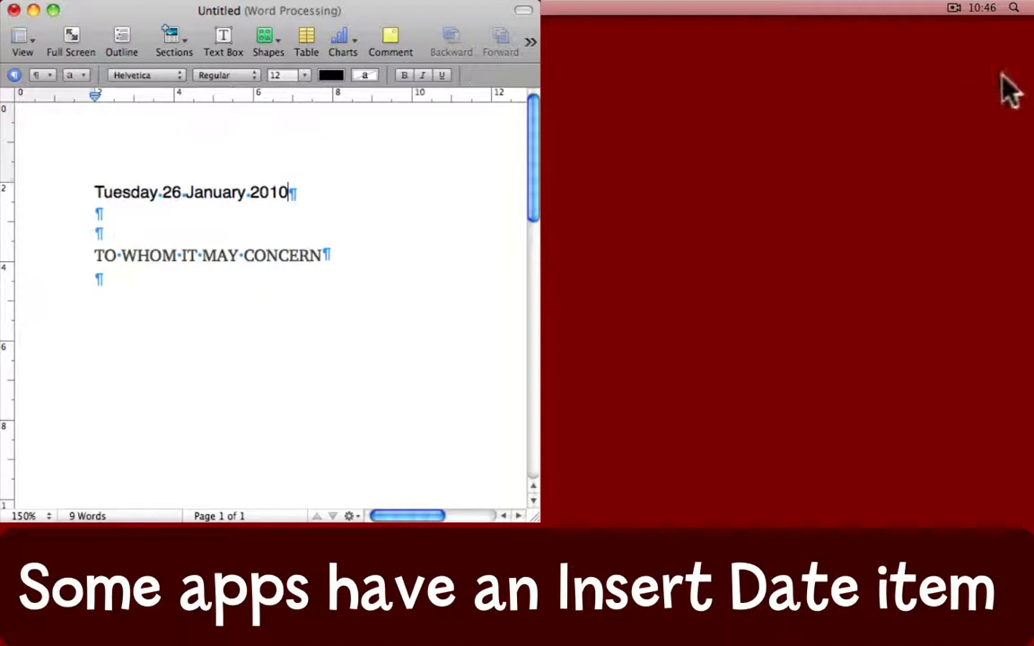
{"action": "left_click", "coordinate": [976, 9]}
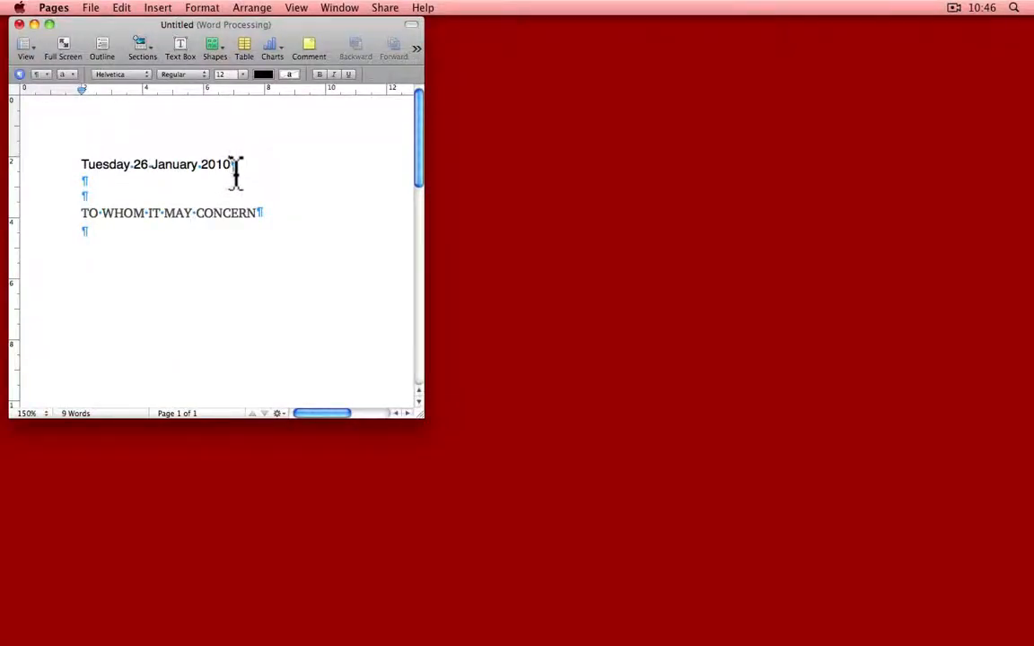
{"action": "mouse_move", "coordinate": [235, 179]}
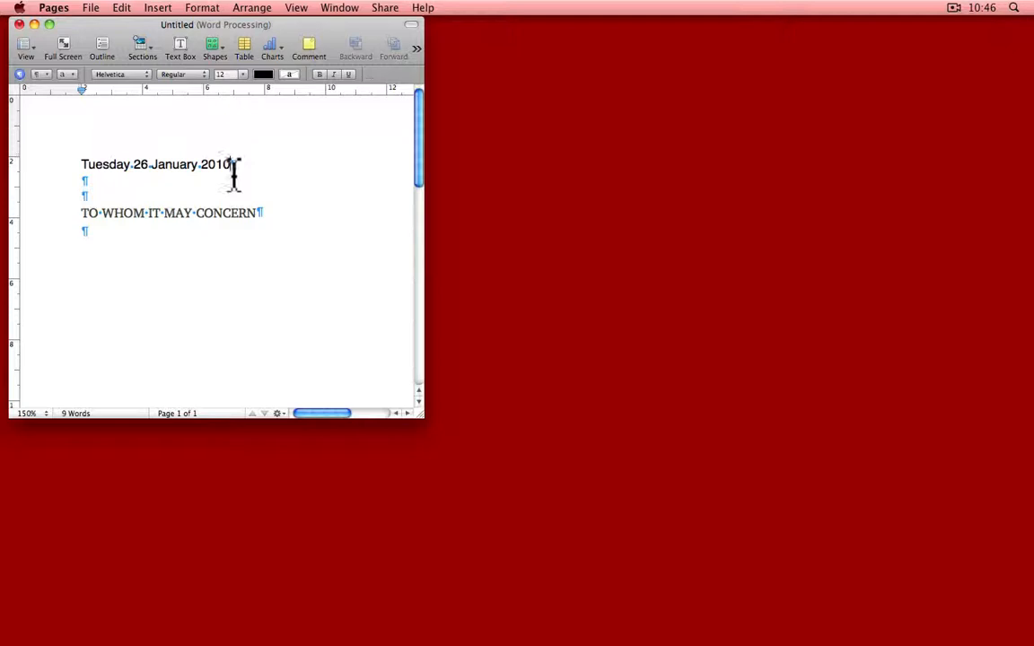
{"action": "mouse_move", "coordinate": [21, 11]}
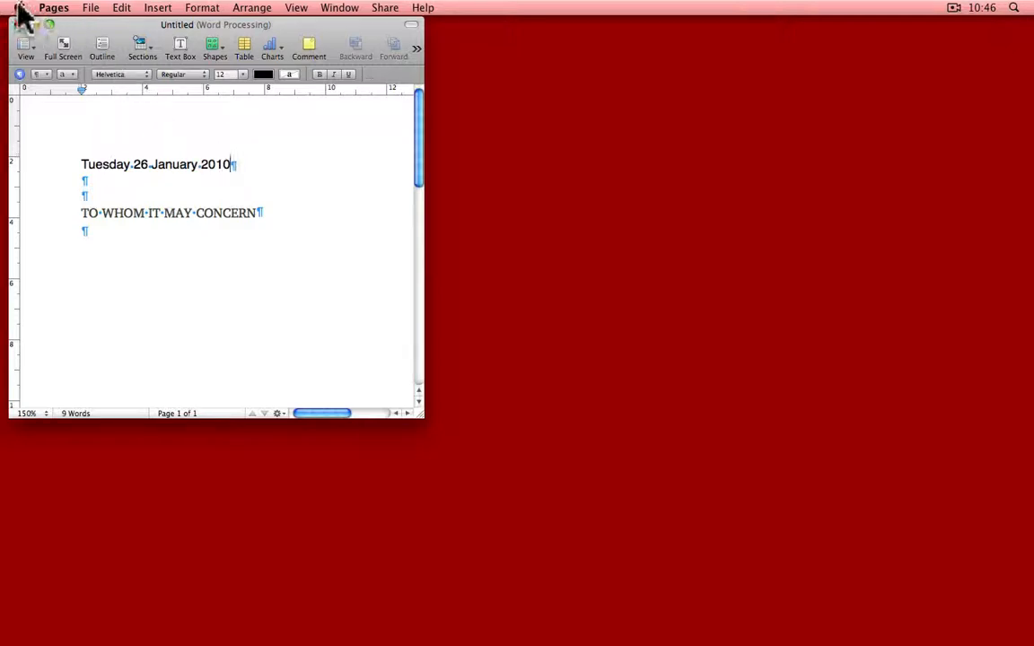
- Bring up System Preferences and go to the Language & Text settings
{"action": "left_click", "coordinate": [27, 7]}
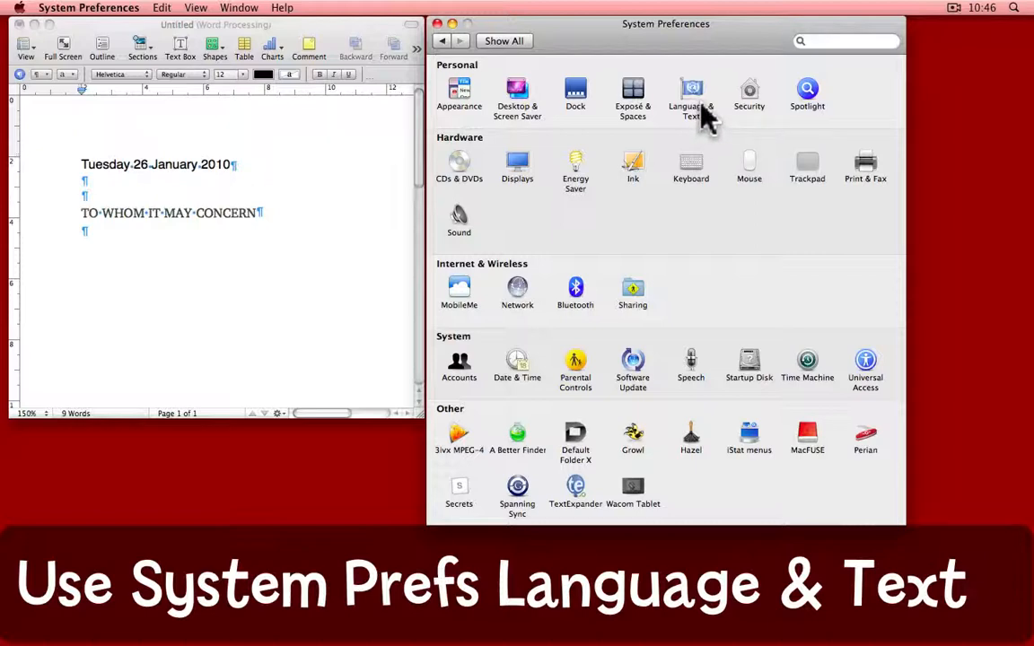
{"action": "mouse_move", "coordinate": [703, 103]}
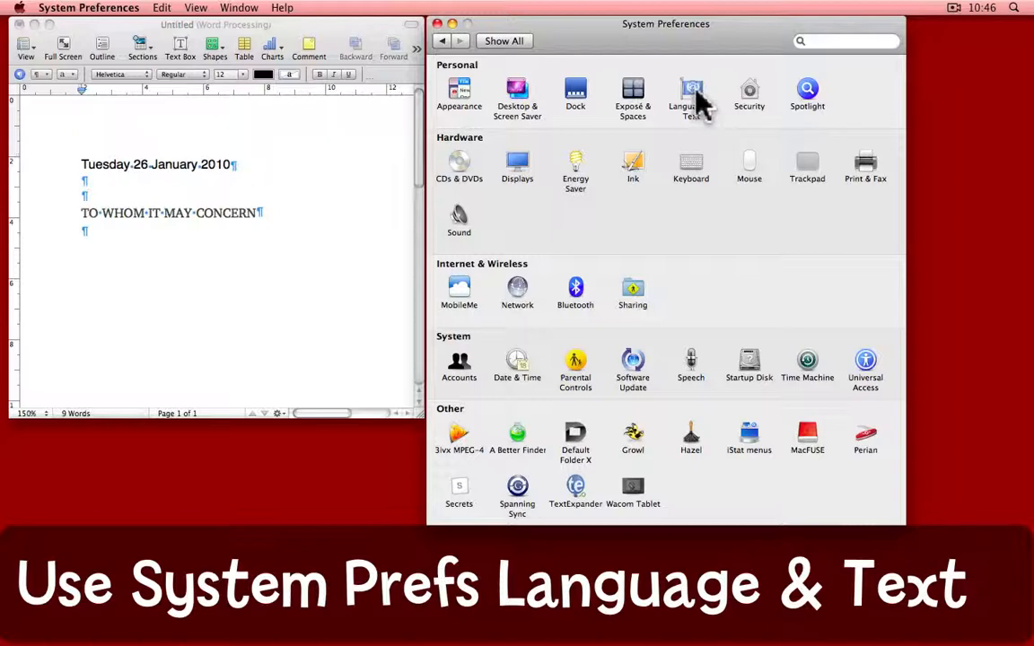
{"action": "left_click", "coordinate": [690, 91]}
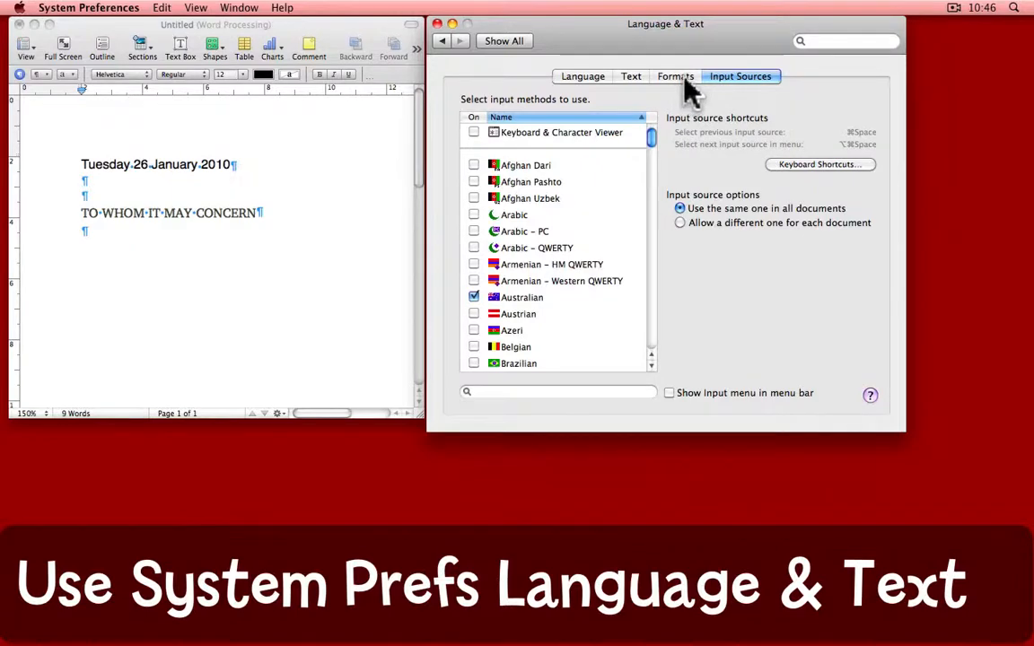
- In Formats, start customizing dates and select the existing Full date format for replacement
{"action": "left_click", "coordinate": [675, 75]}
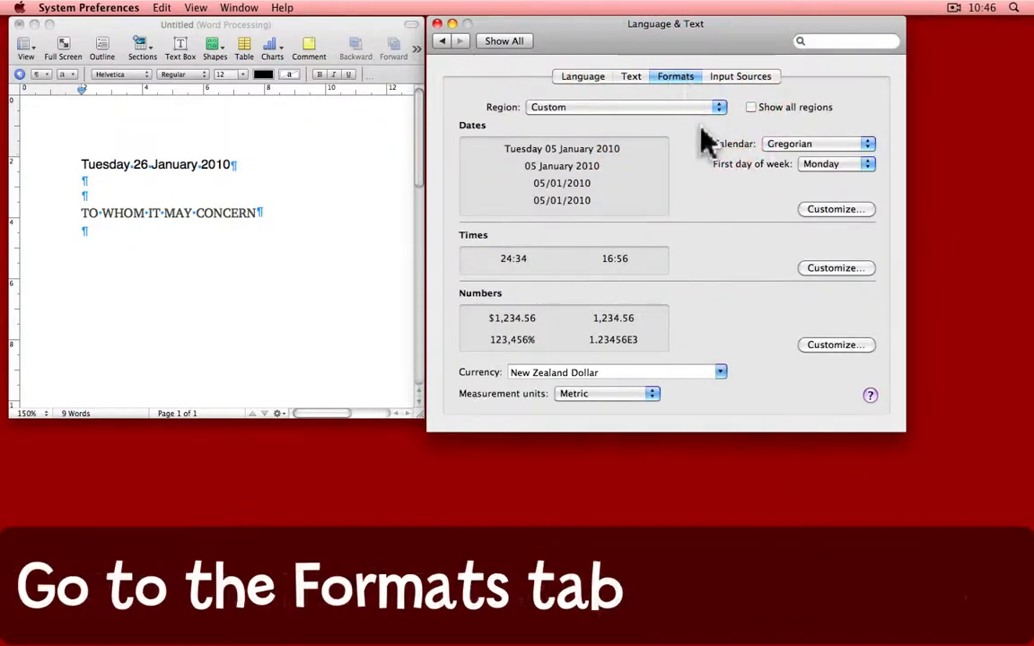
{"action": "mouse_move", "coordinate": [708, 269]}
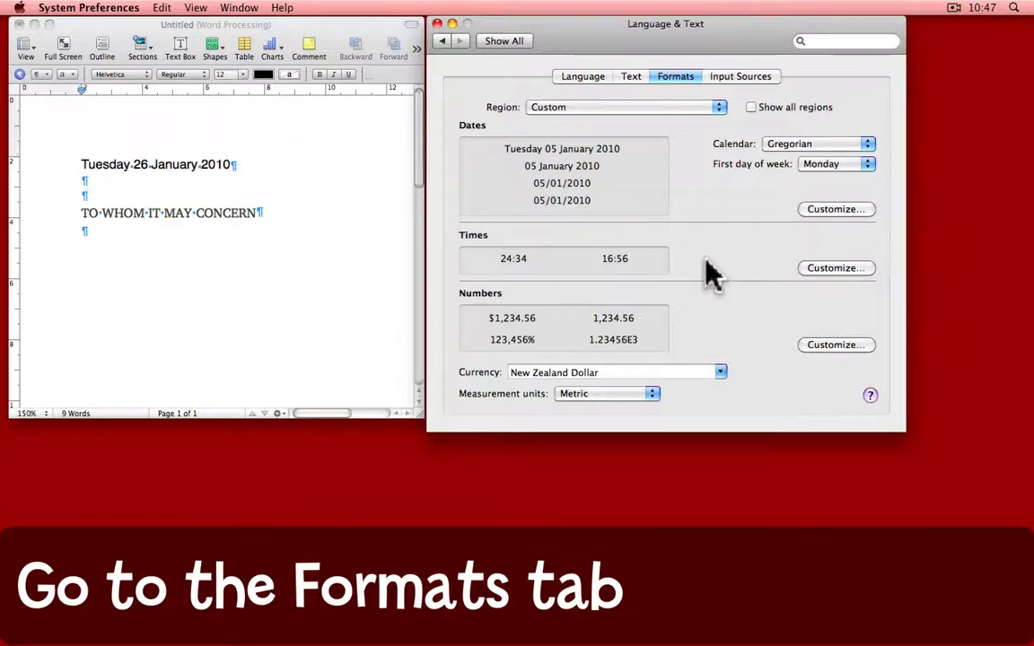
{"action": "mouse_move", "coordinate": [668, 202]}
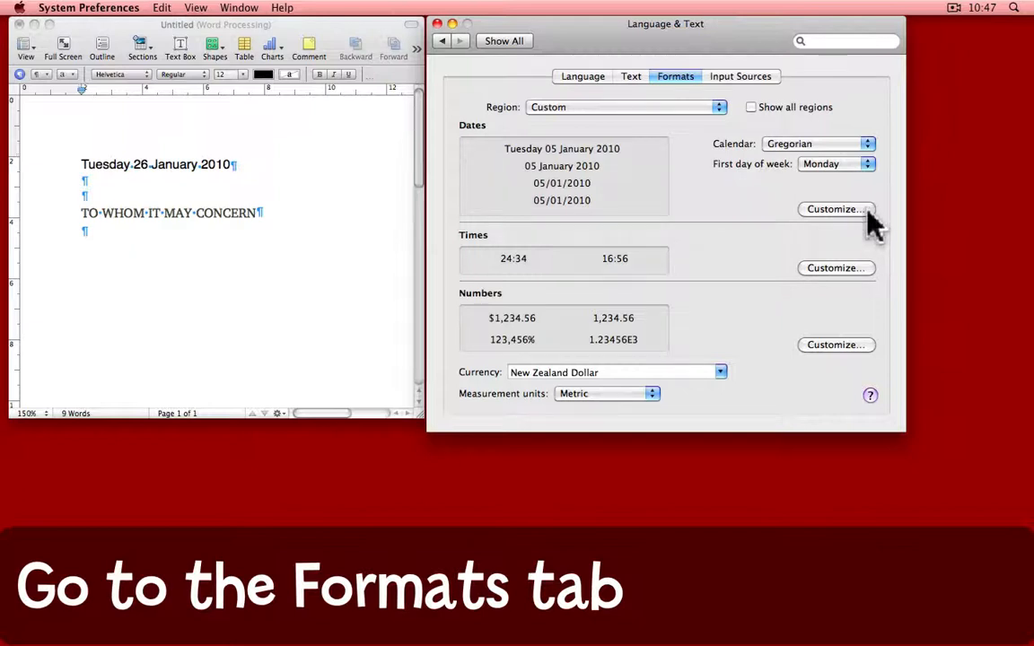
{"action": "left_click", "coordinate": [834, 208]}
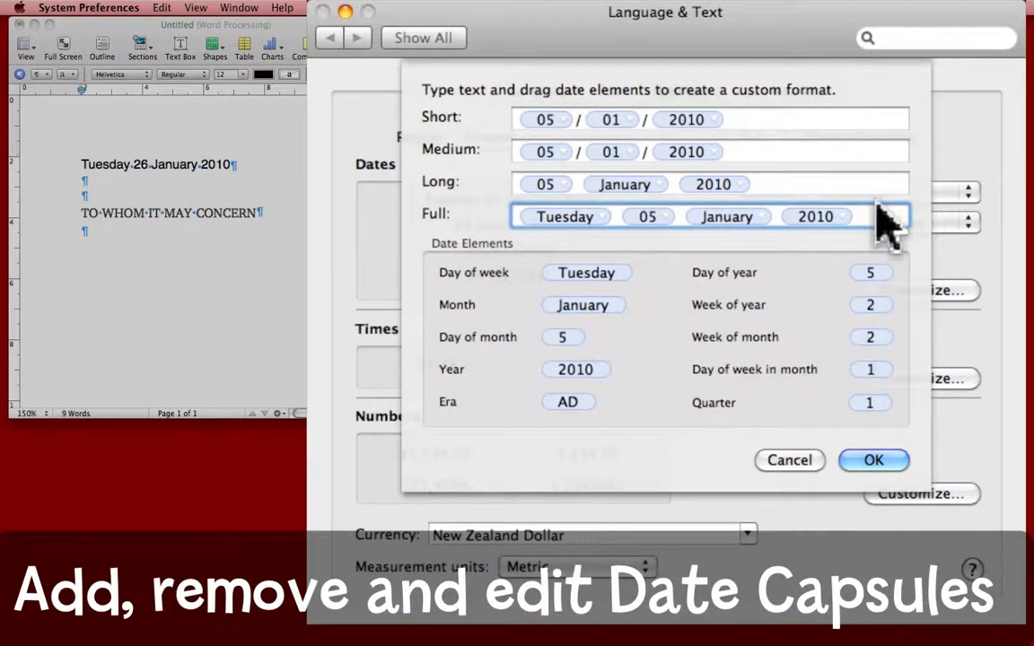
{"action": "left_click", "coordinate": [816, 215]}
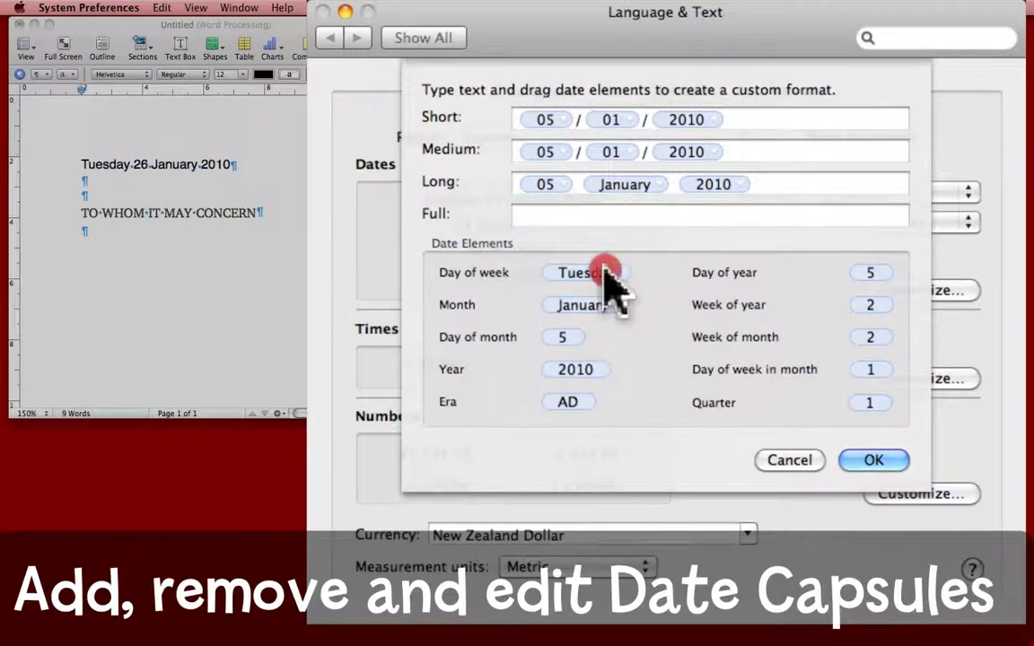
- Compose the Full format from weekday, day, month and year capsules with spaces: Tue 5 Jan 10
{"action": "left_click_drag", "start_coordinate": [586, 272], "coordinate": [565, 217]}
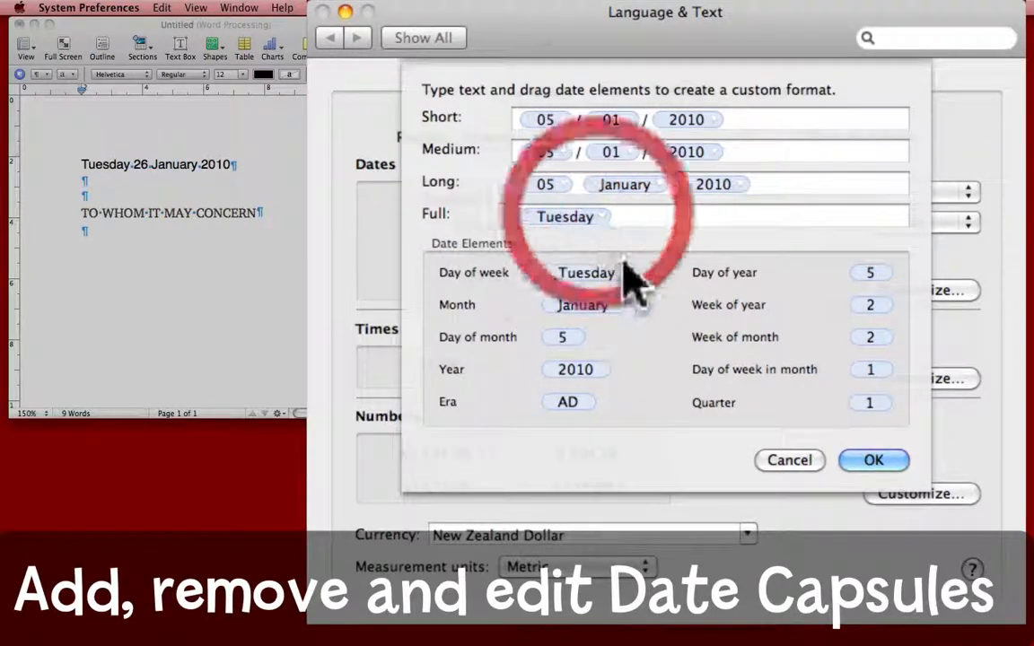
{"action": "left_click", "coordinate": [567, 217]}
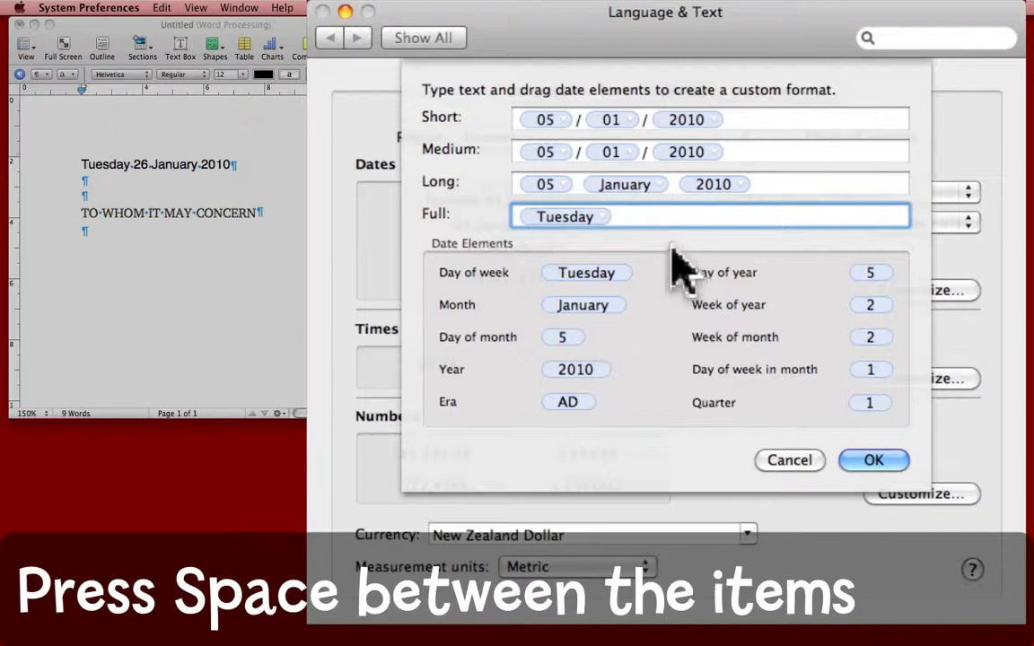
{"action": "mouse_move", "coordinate": [682, 278]}
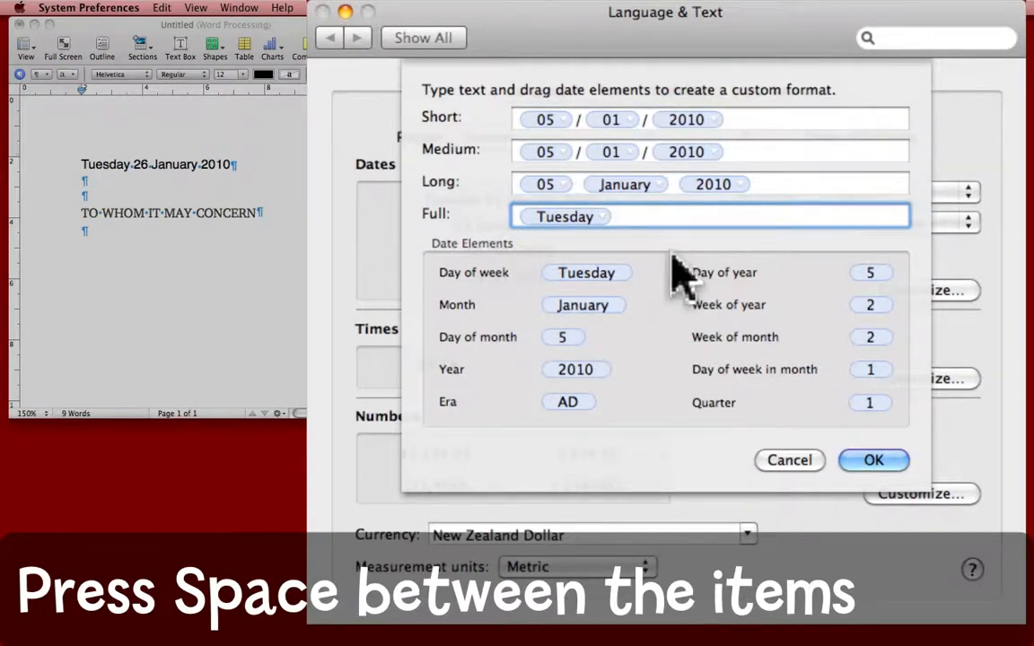
{"action": "mouse_move", "coordinate": [664, 247]}
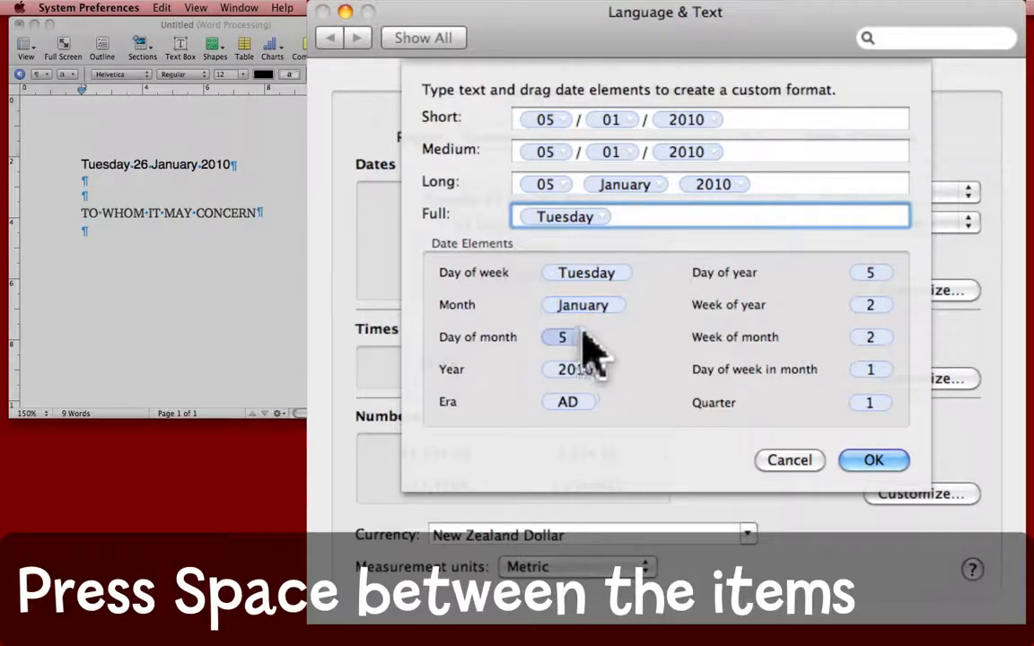
{"action": "left_click_drag", "start_coordinate": [562, 337], "coordinate": [641, 216]}
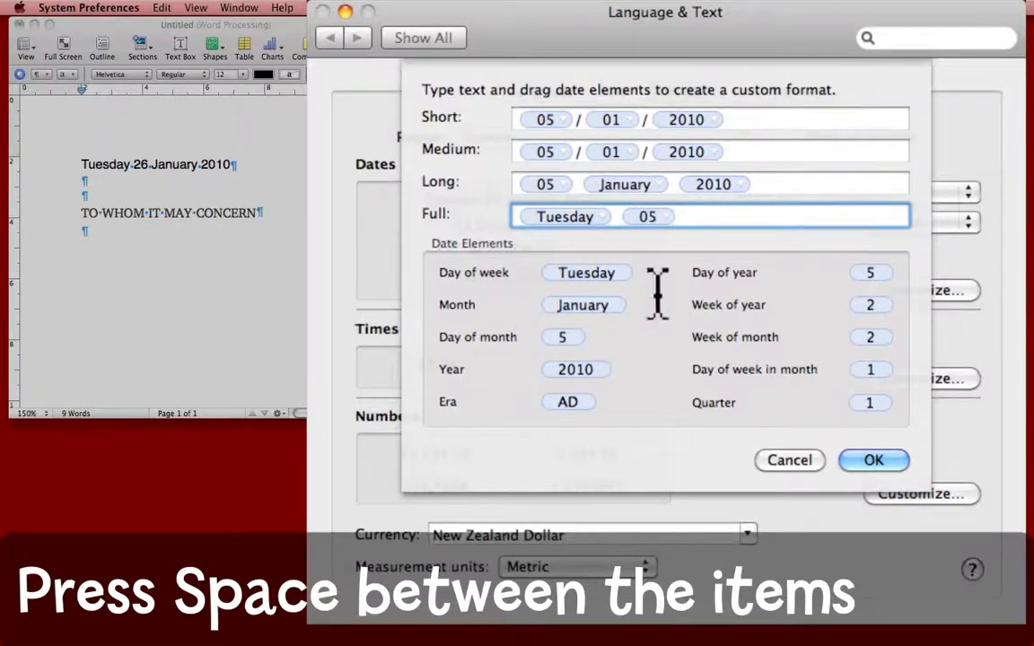
{"action": "key", "text": "space"}
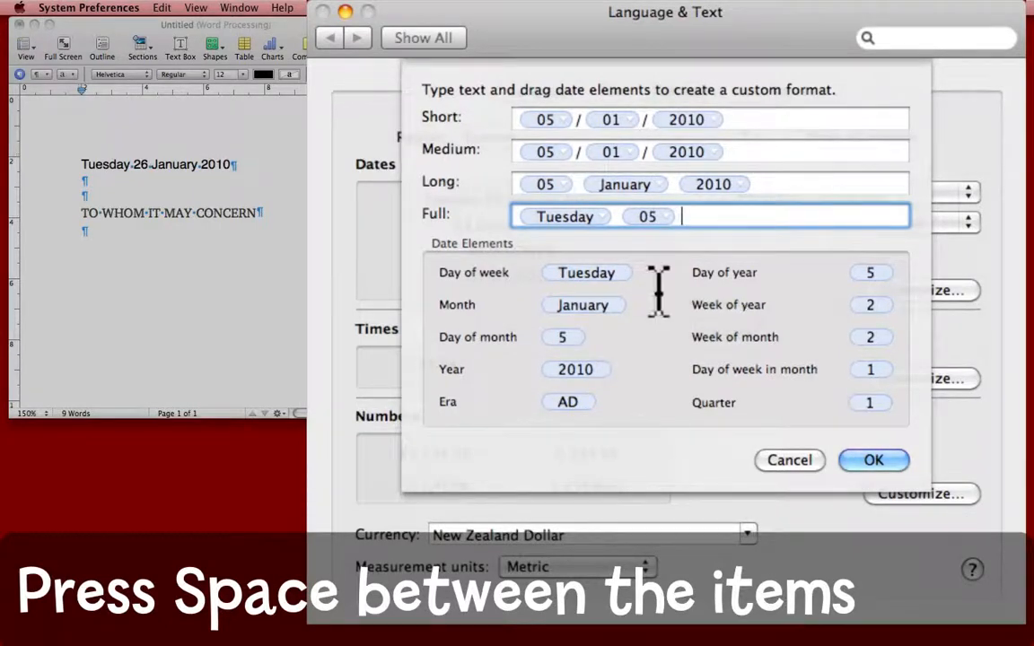
{"action": "left_click_drag", "start_coordinate": [582, 304], "coordinate": [708, 252]}
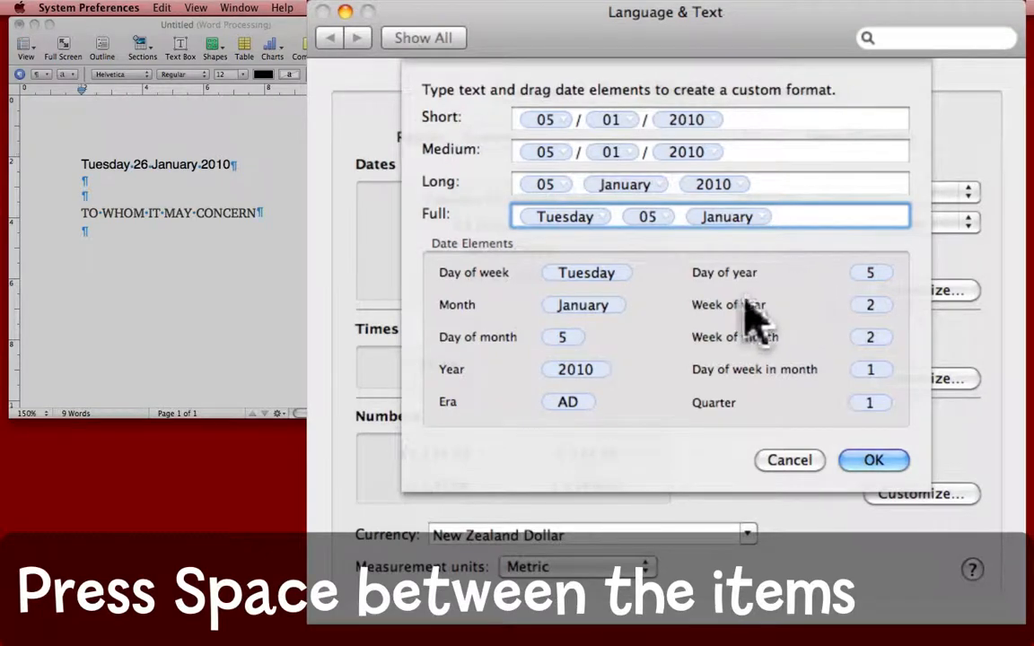
{"action": "left_click_drag", "start_coordinate": [575, 368], "coordinate": [817, 218]}
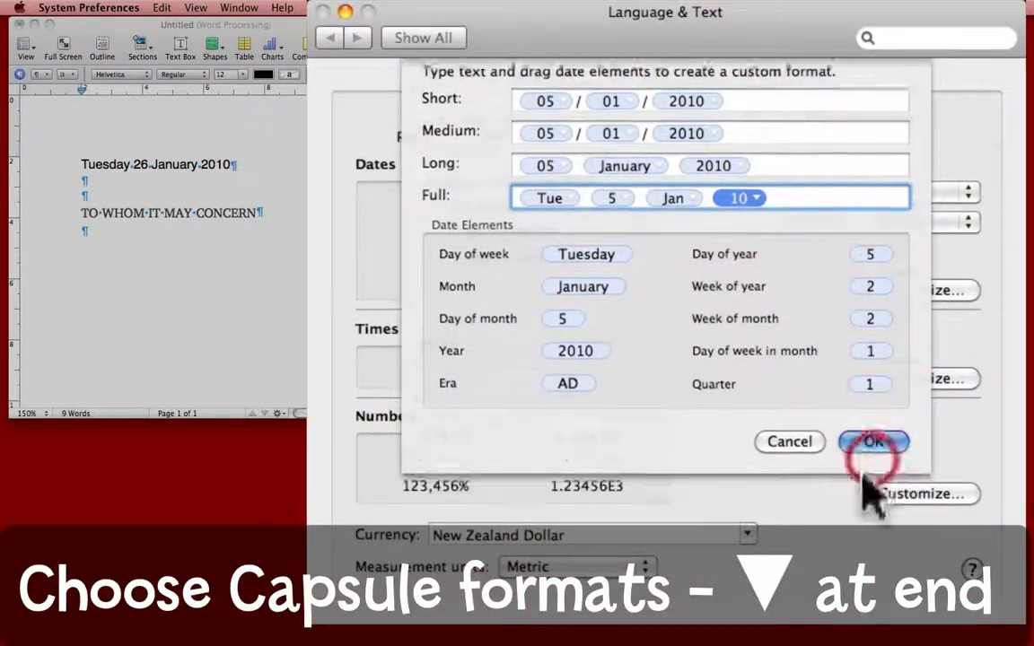
- Confirm the custom format and insert a second date in Pages reading Tue 26 Jan 10
{"action": "left_click", "coordinate": [876, 442]}
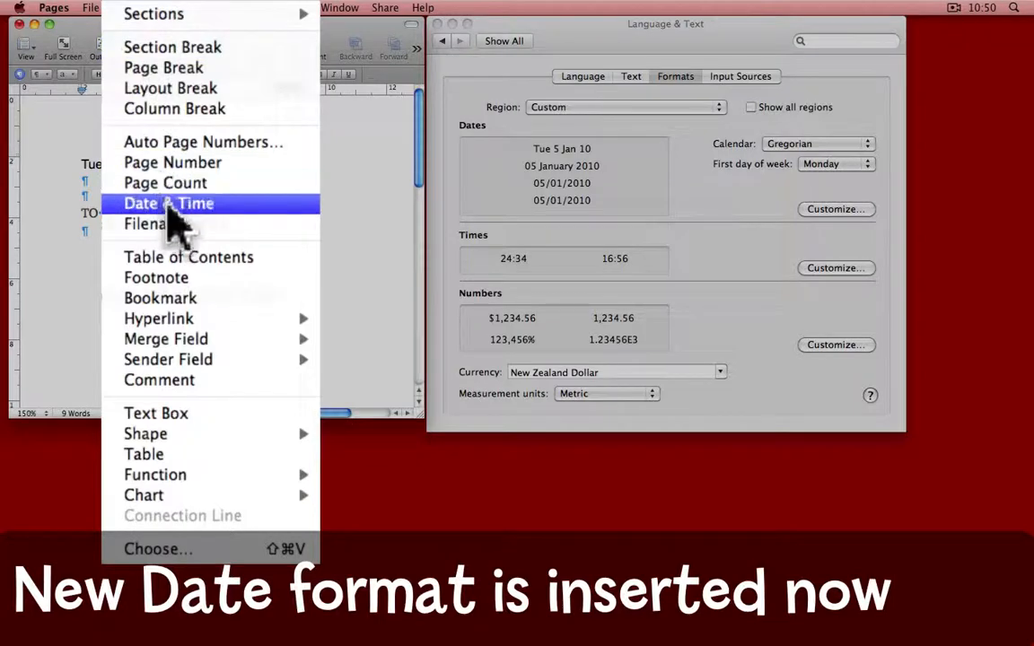
{"action": "left_click", "coordinate": [169, 203]}
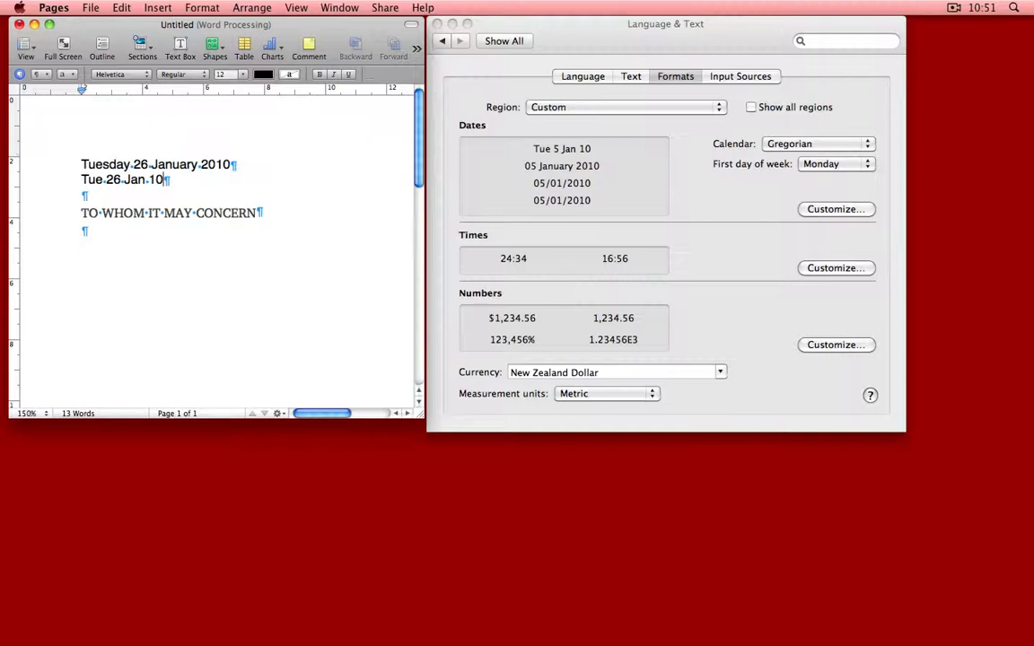
{"action": "left_click", "coordinate": [674, 25]}
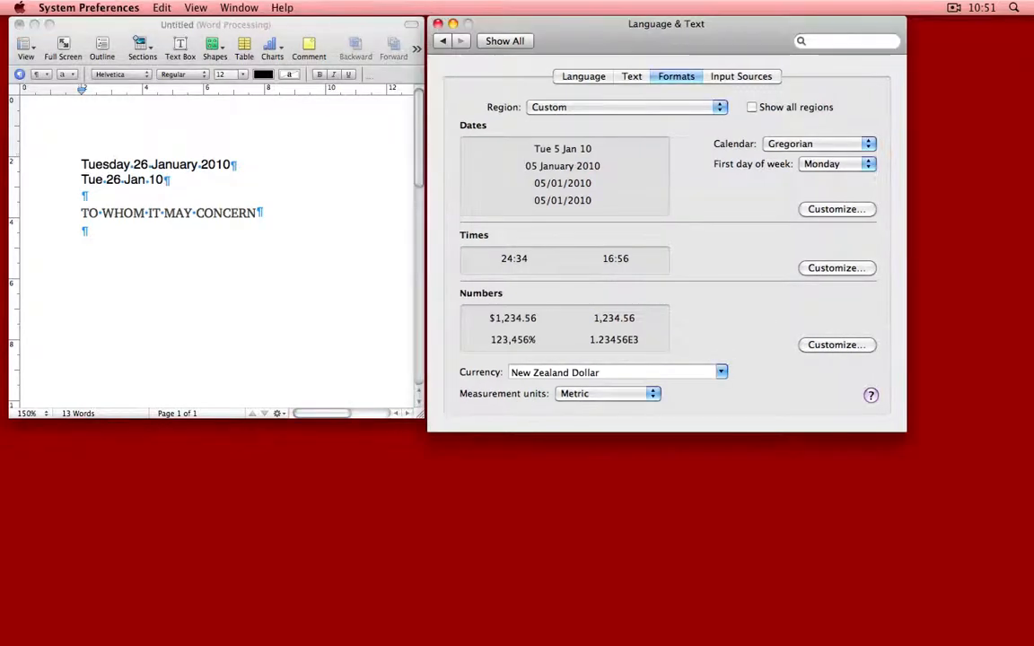